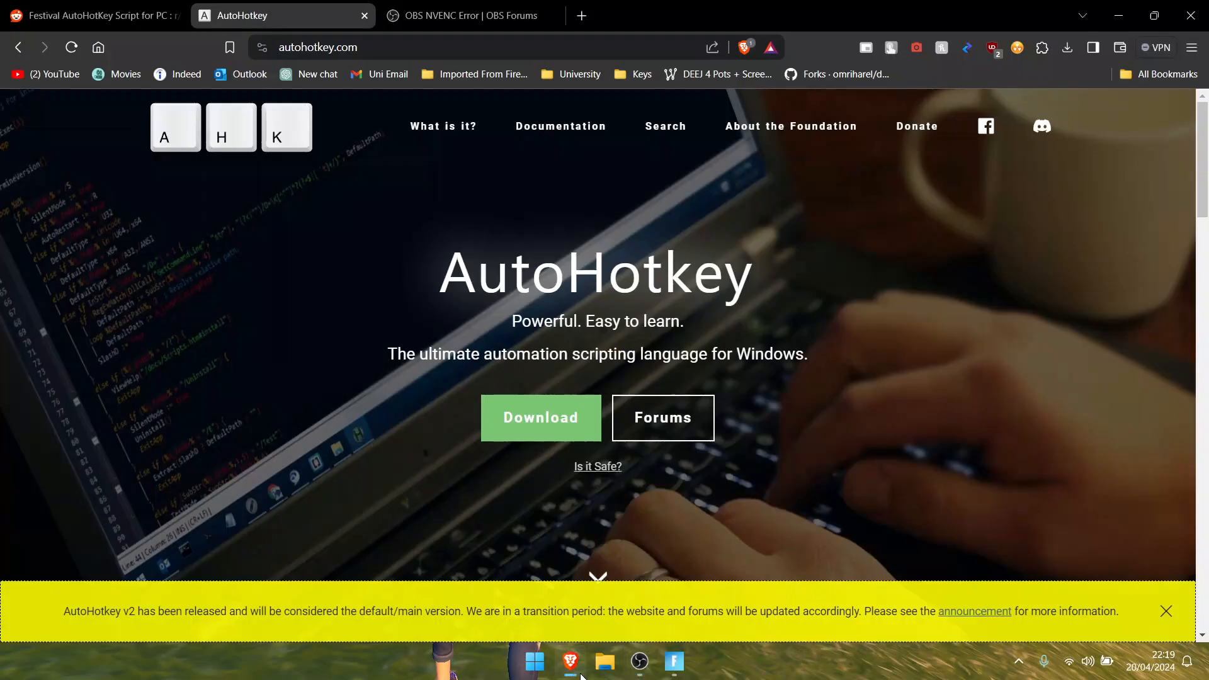
Step: Review the Reddit script post, then return to the AutoHotkey website to download v2.0
click(92, 15)
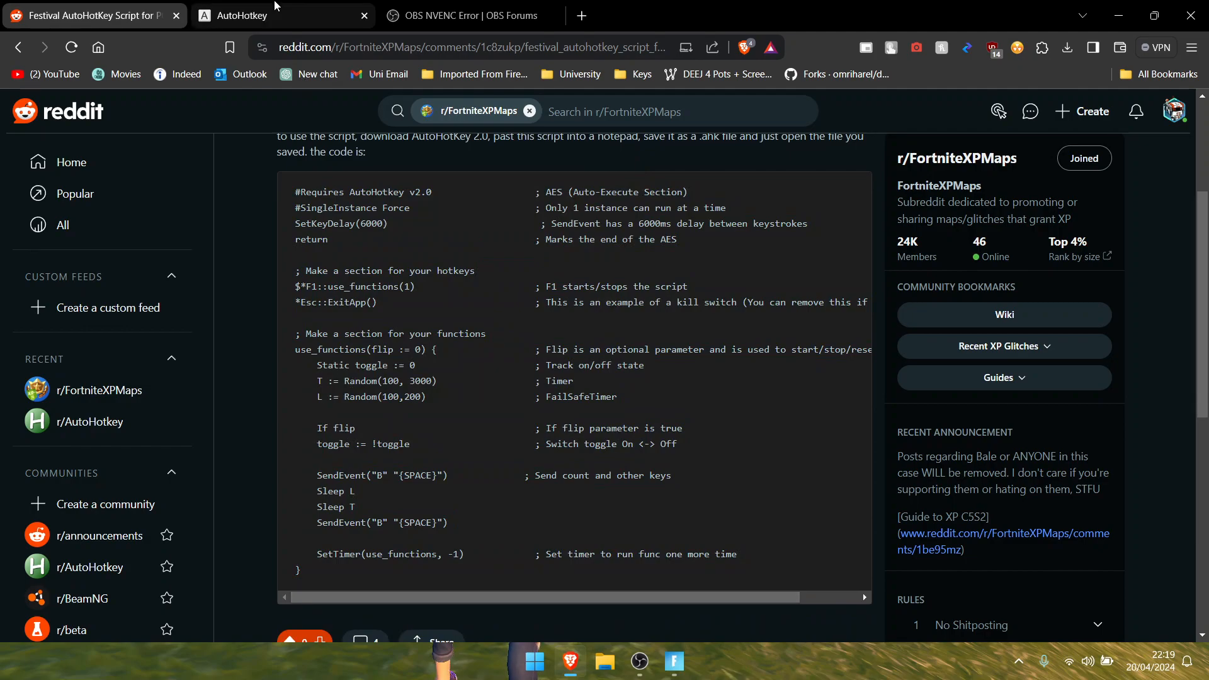
click(283, 15)
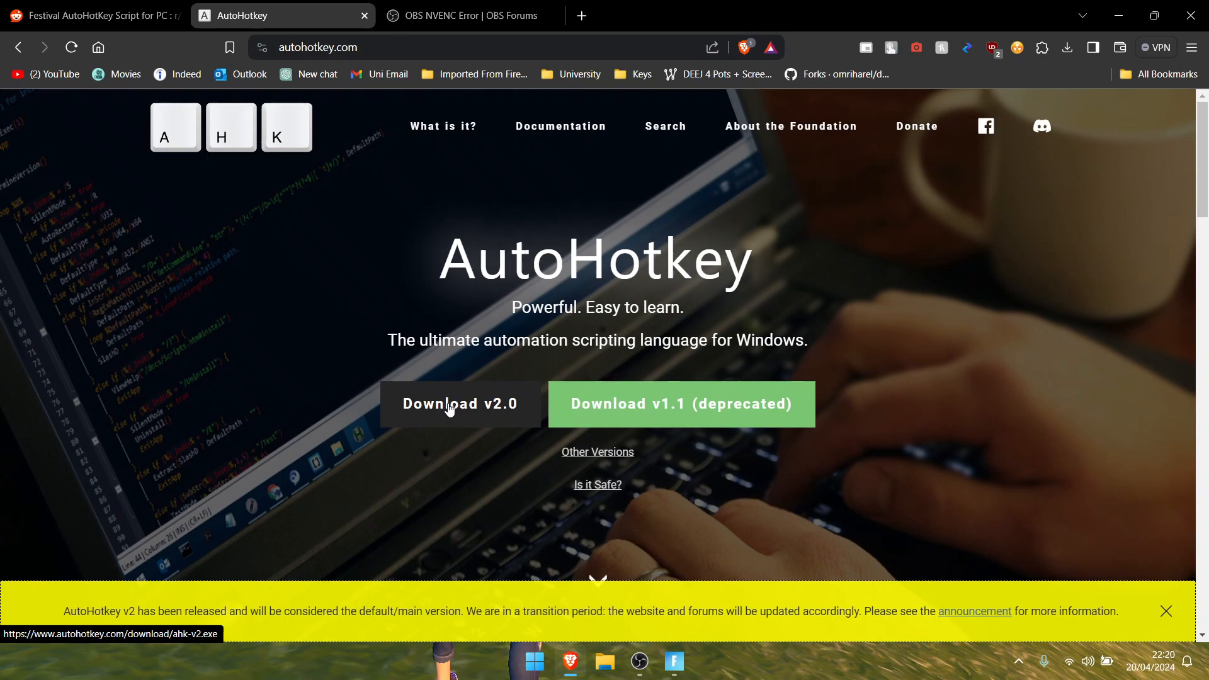
mouse_move(948, 144)
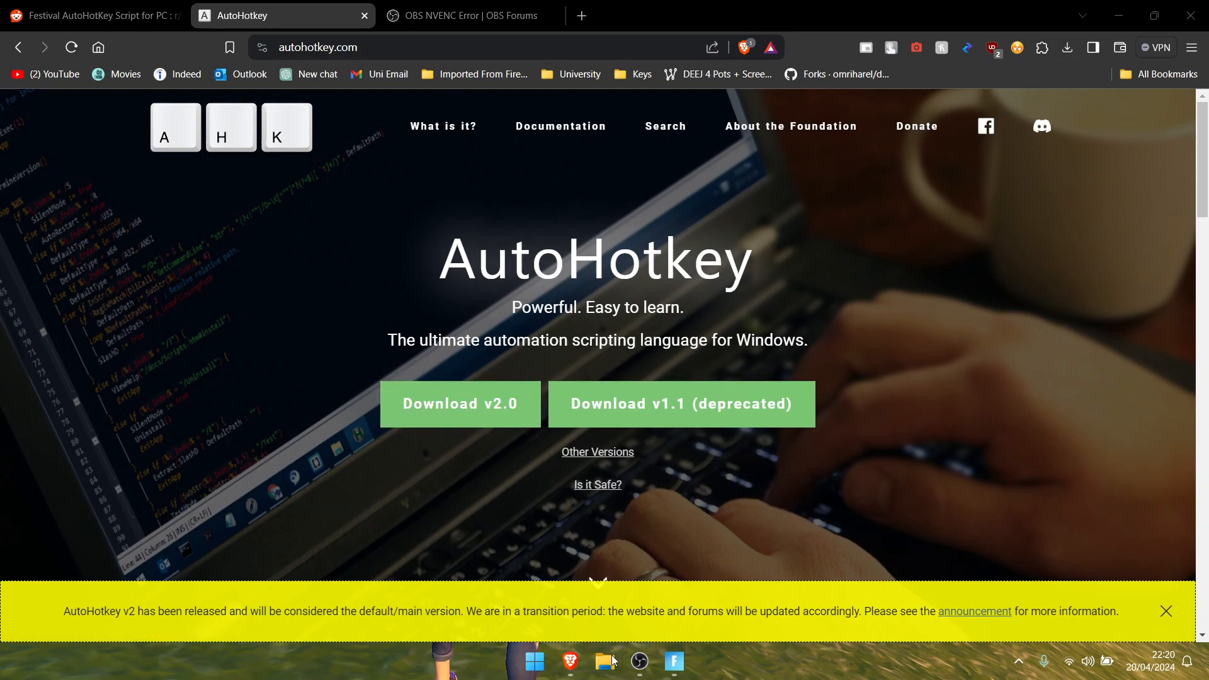
mouse_move(631, 549)
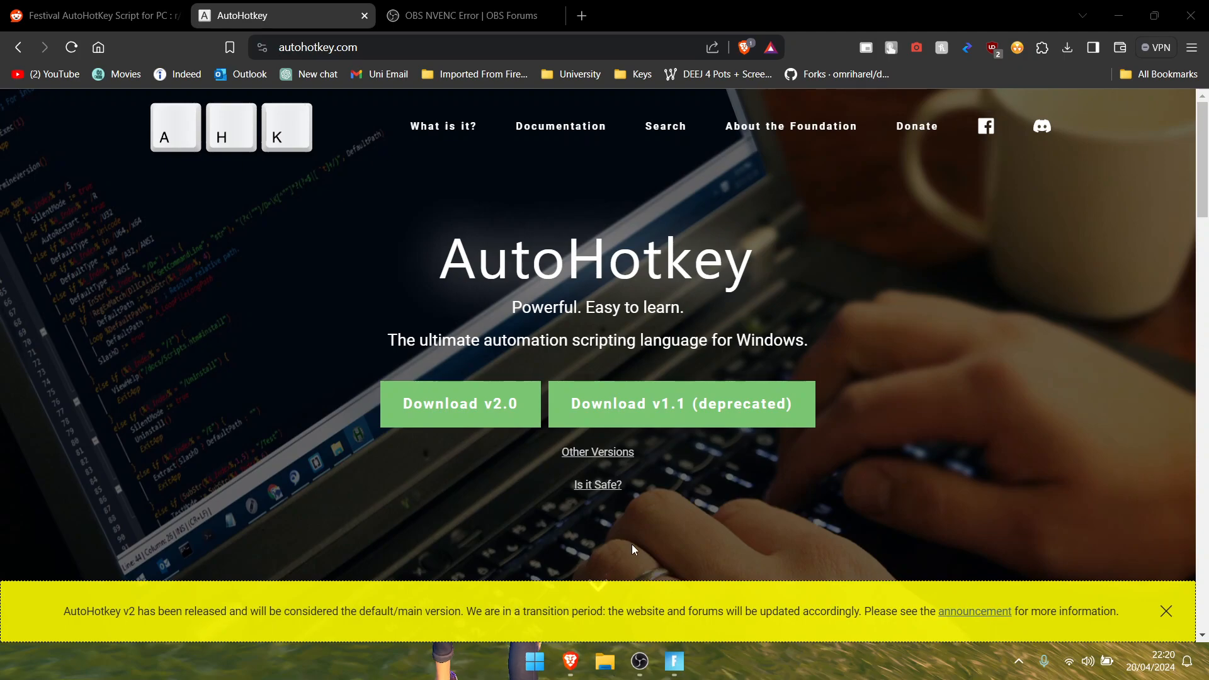
mouse_move(860, 97)
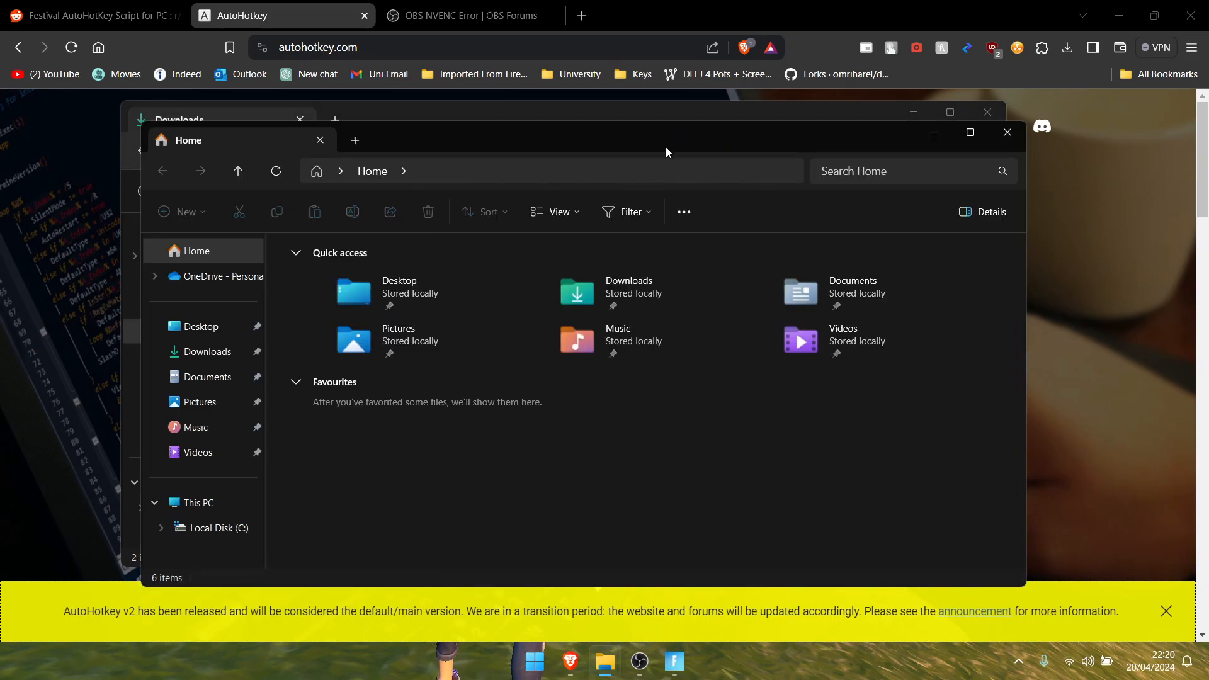
Step: Install AutoHotkey from AutoHotkey_2.0.13_setup.exe in Downloads and close the extra Explorer window
click(206, 352)
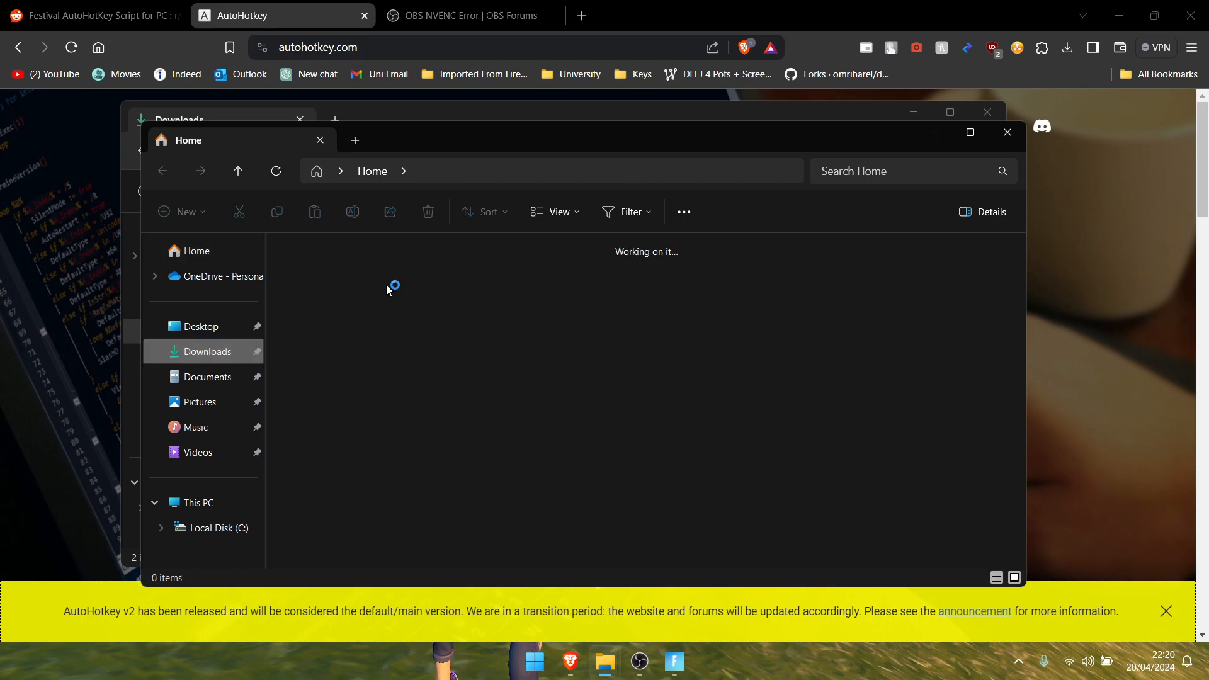
click(208, 352)
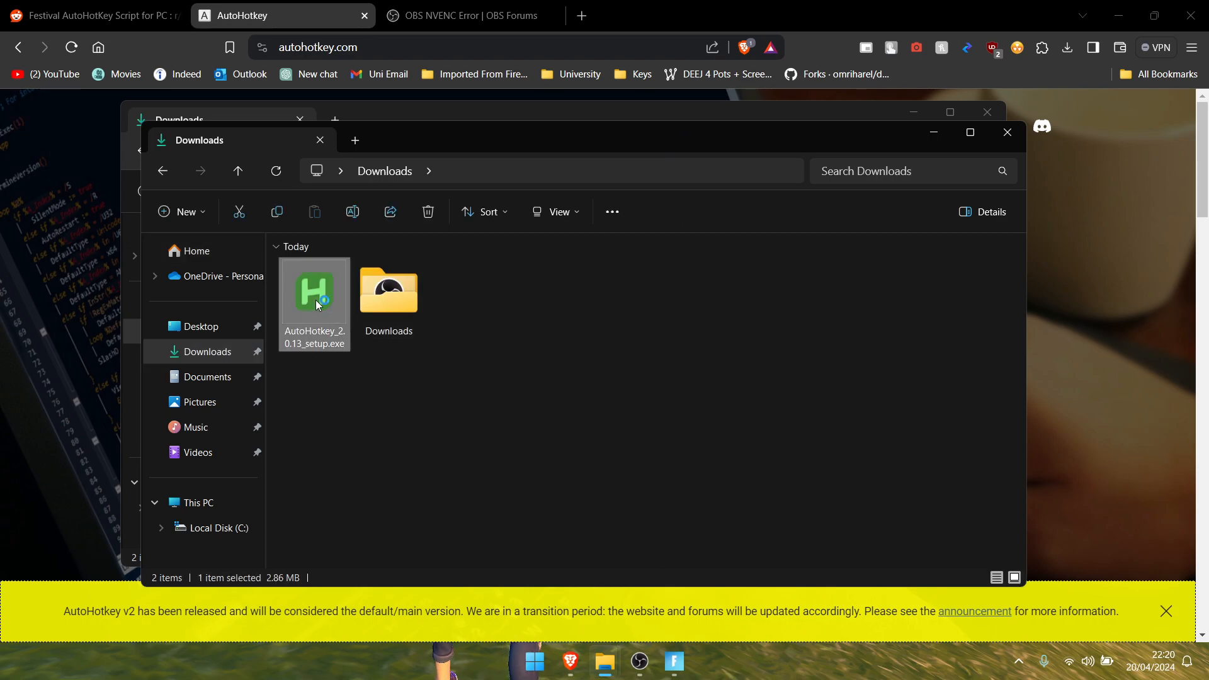
double_click(314, 294)
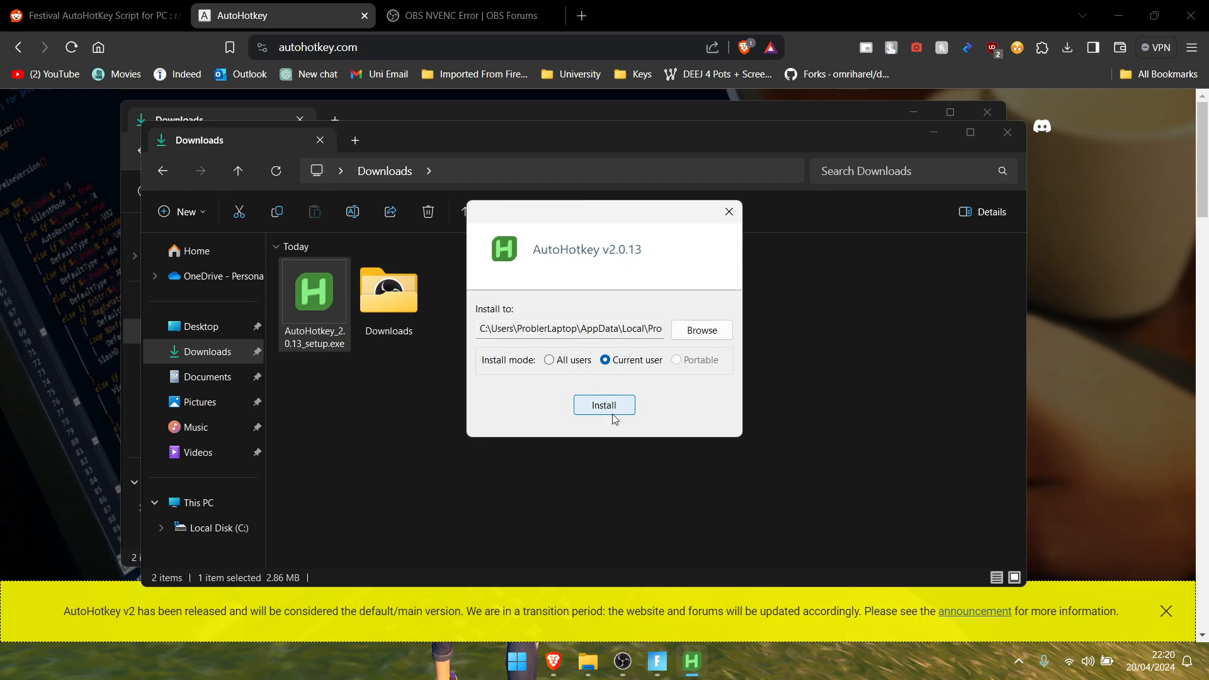
click(604, 405)
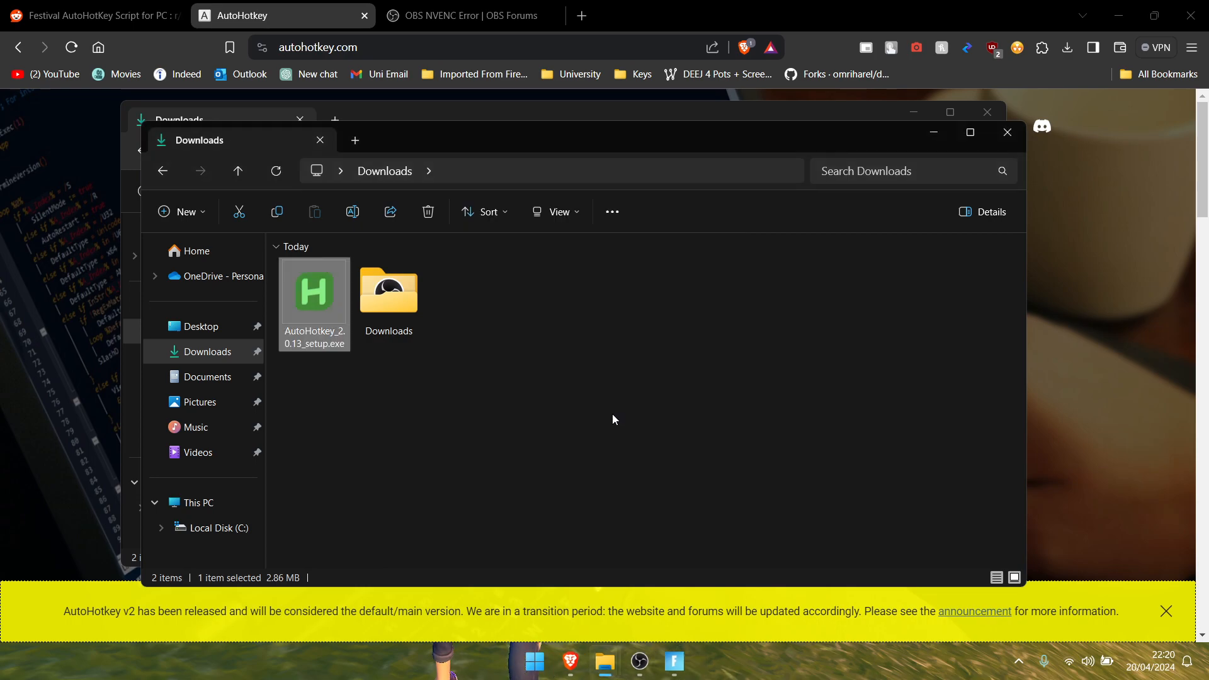
mouse_move(469, 116)
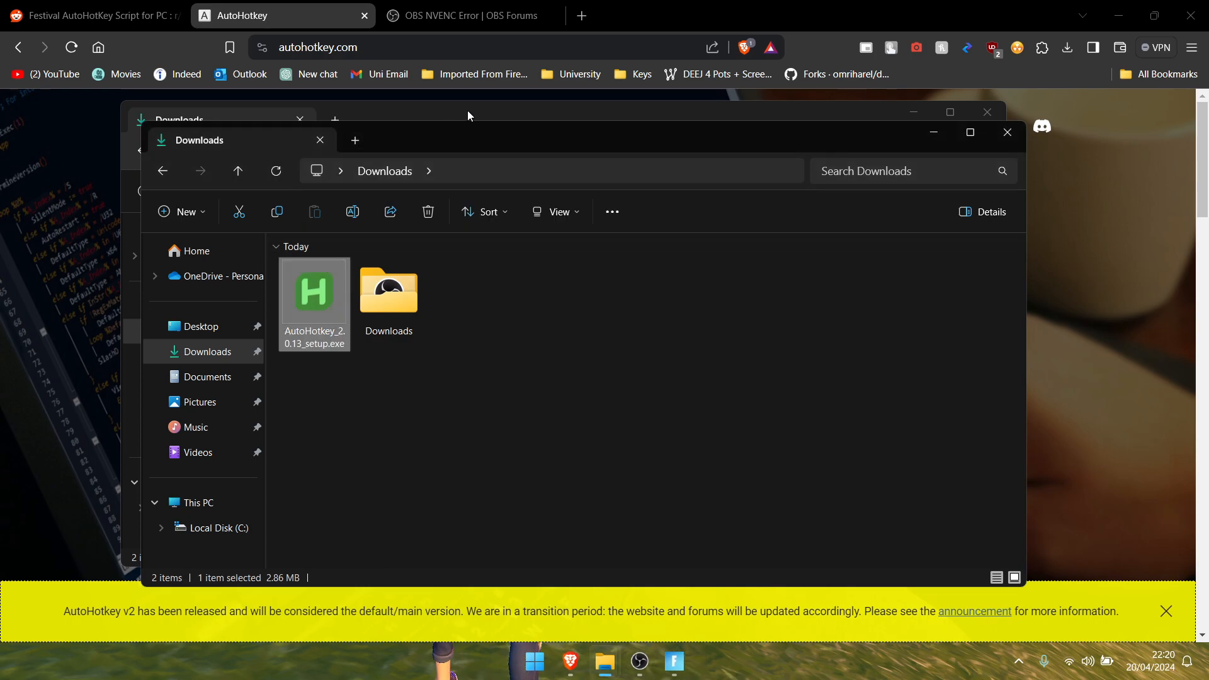
mouse_move(989, 112)
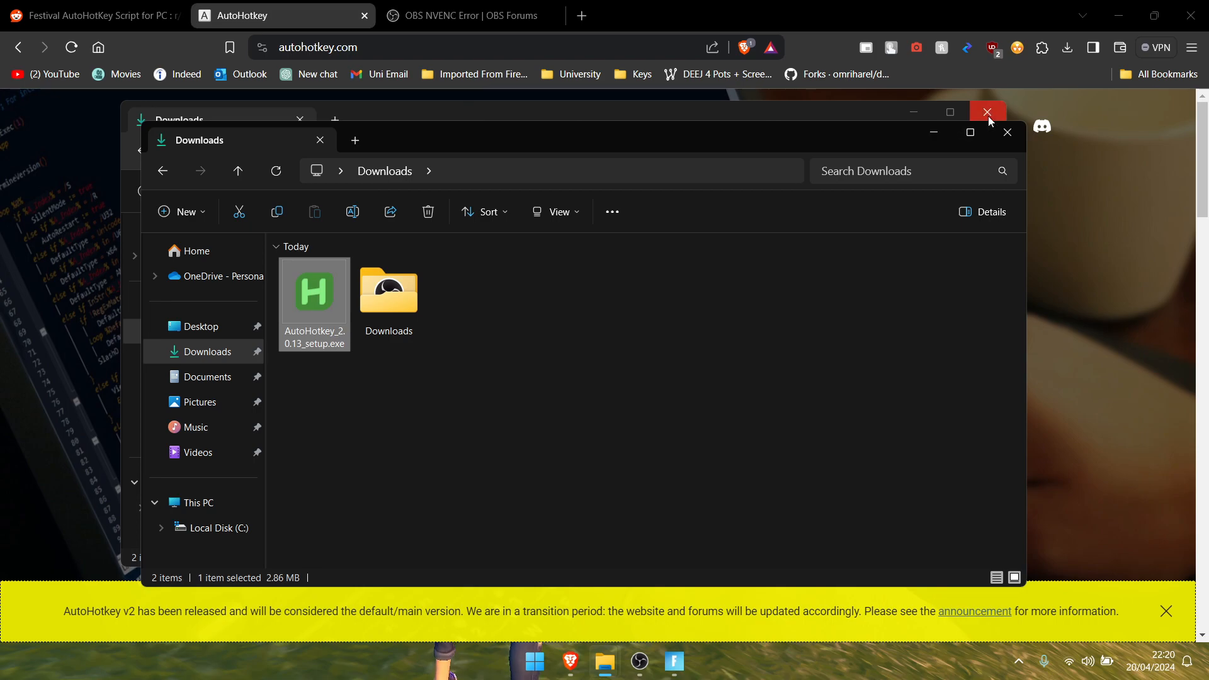
click(988, 112)
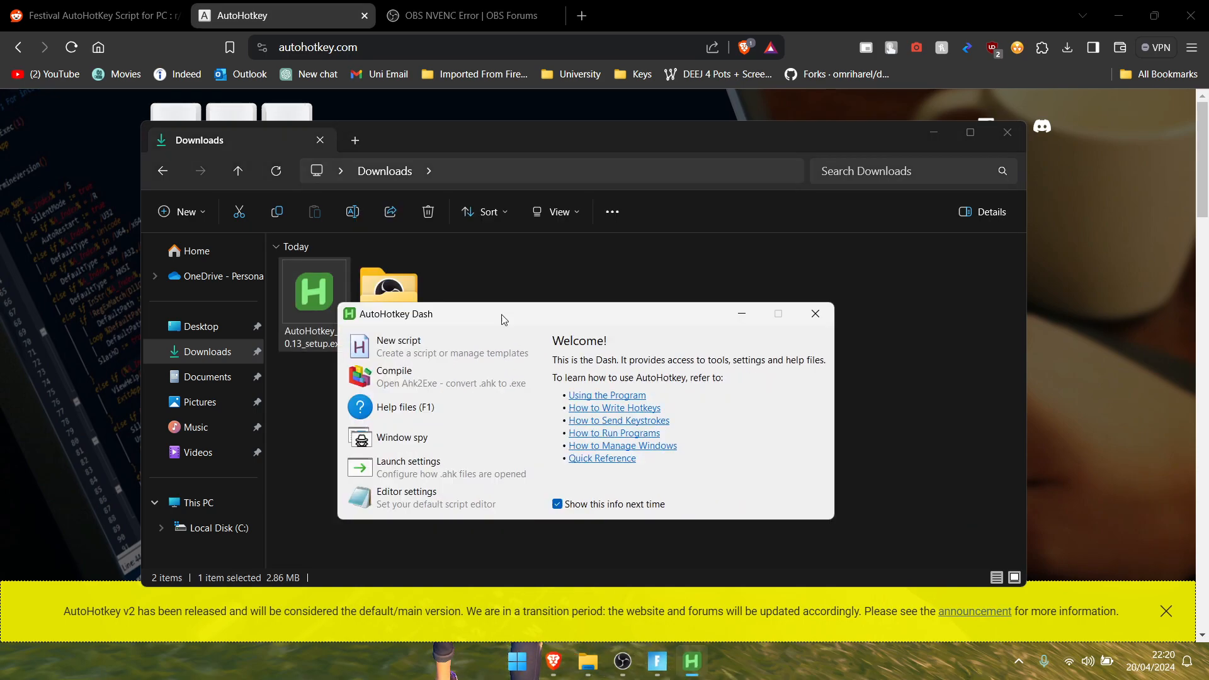
Step: Create a new empty script named Festival from AutoHotkey Dash
drag(500, 313, 614, 345)
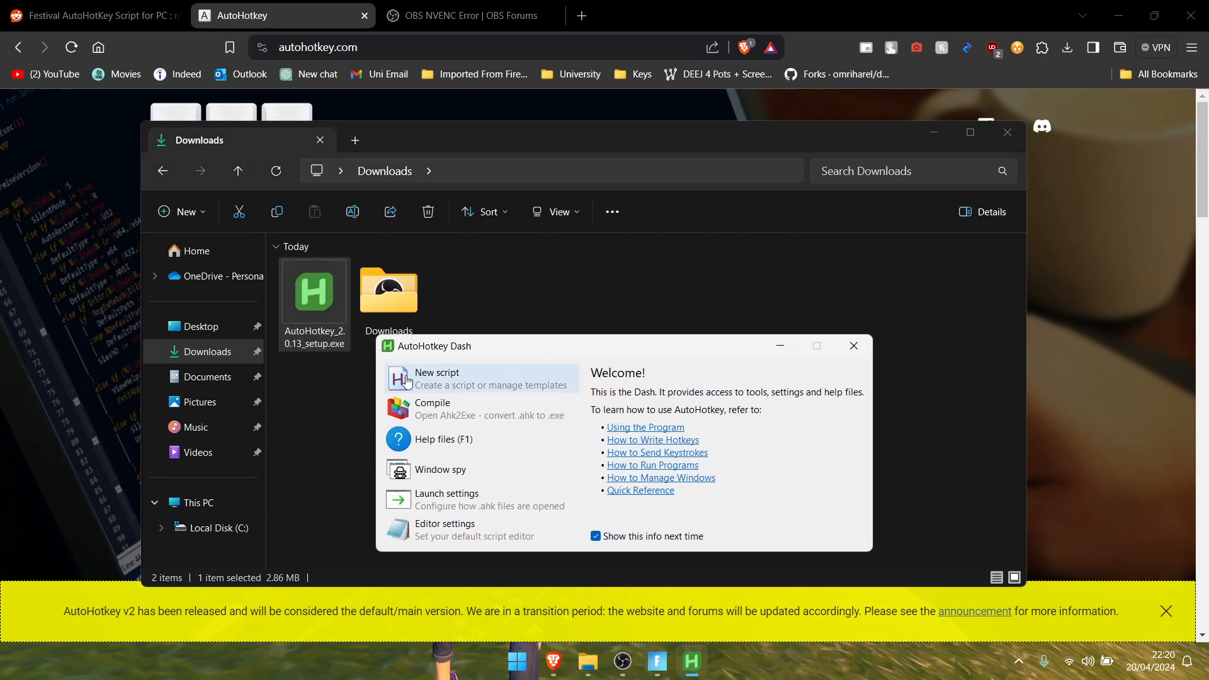
click(438, 373)
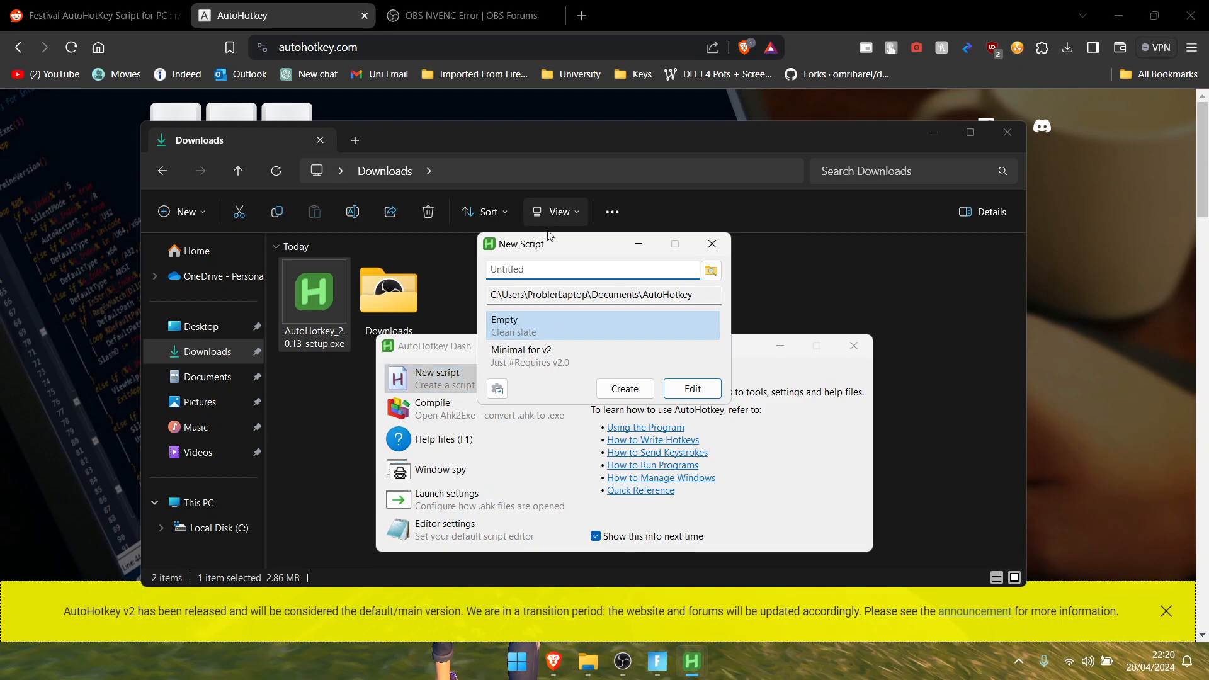
text(Fes)
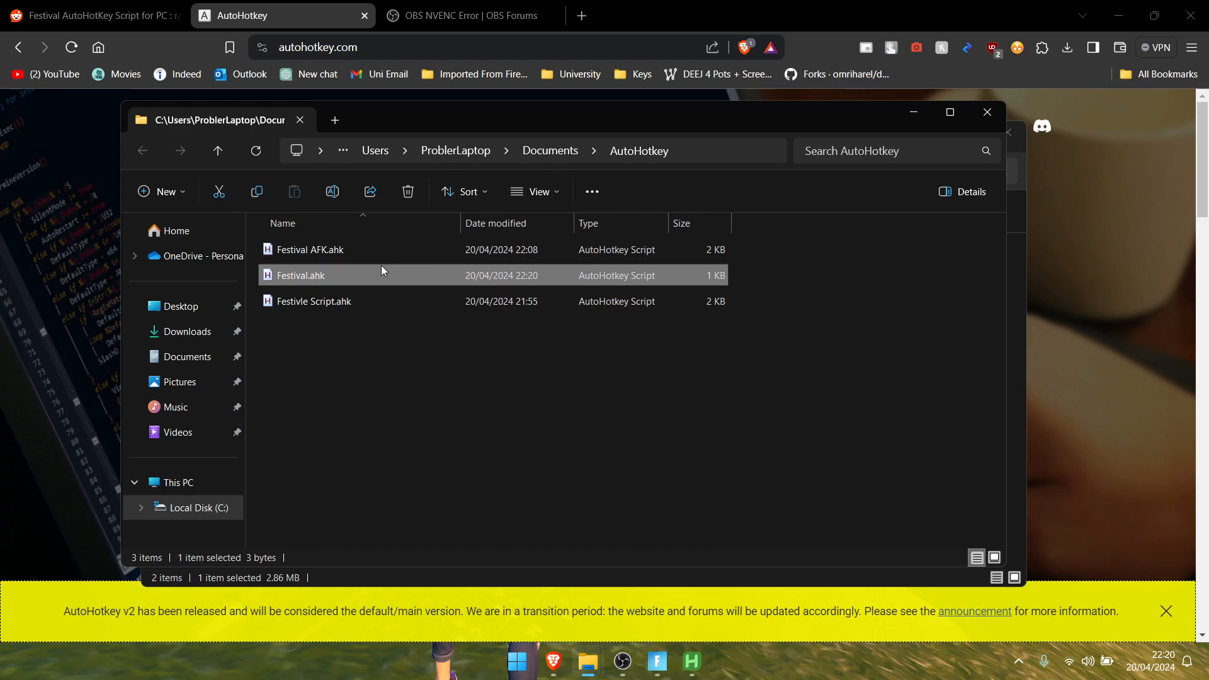
mouse_move(331, 280)
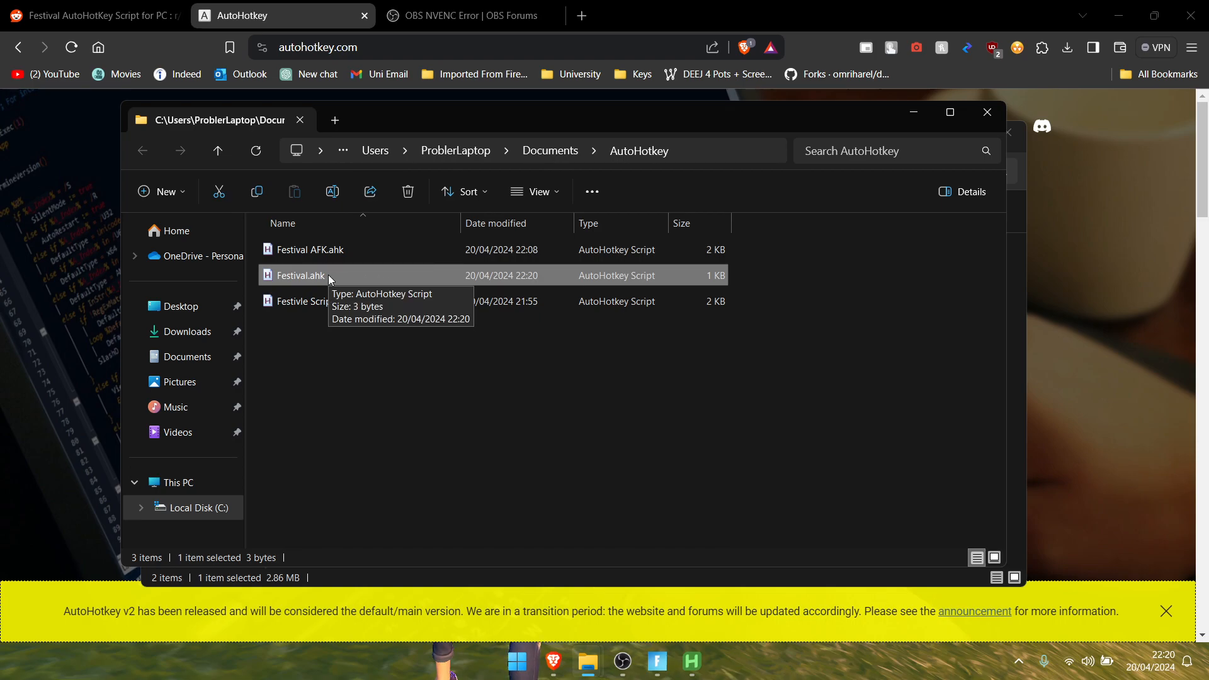
Step: Edit Festival.ahk from its right-click menu so it opens empty in Notepad
right_click(327, 275)
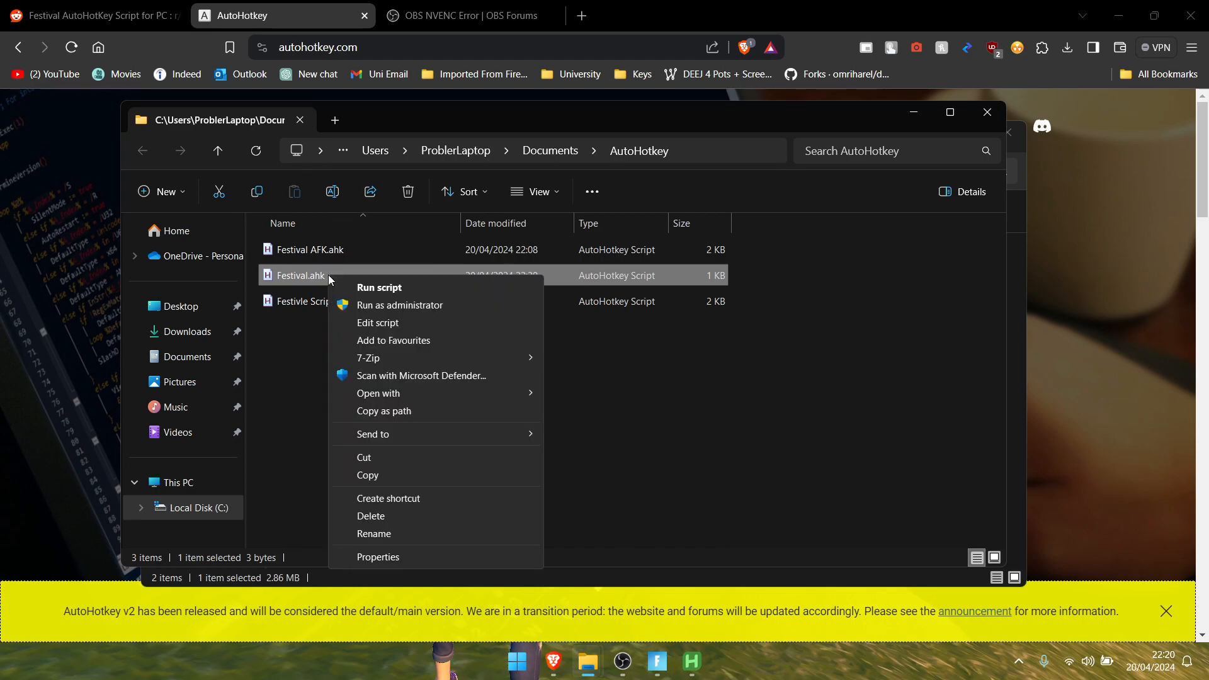
mouse_move(404, 325)
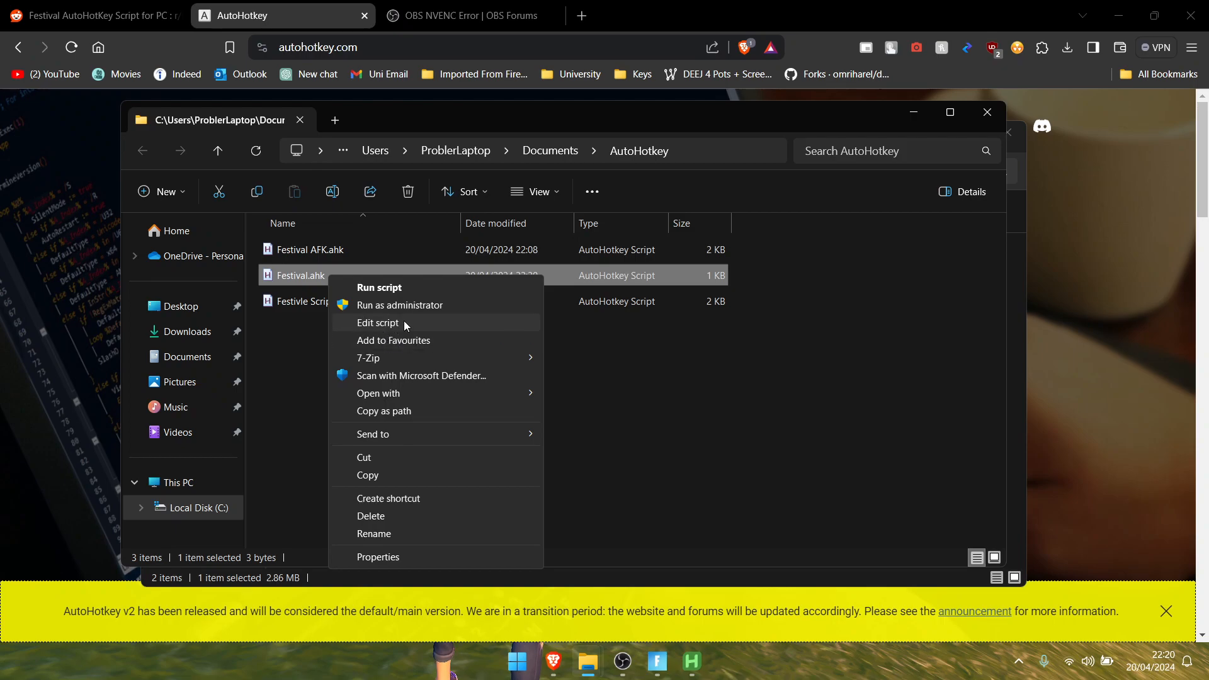
mouse_move(385, 358)
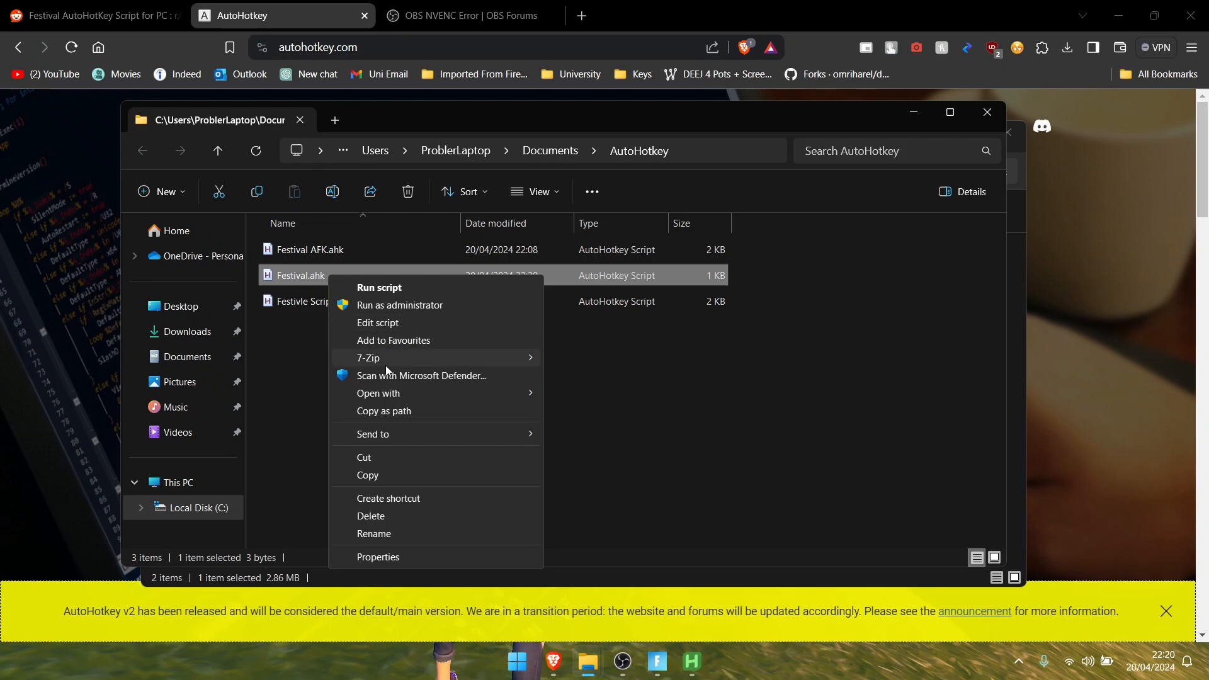
mouse_move(515, 411)
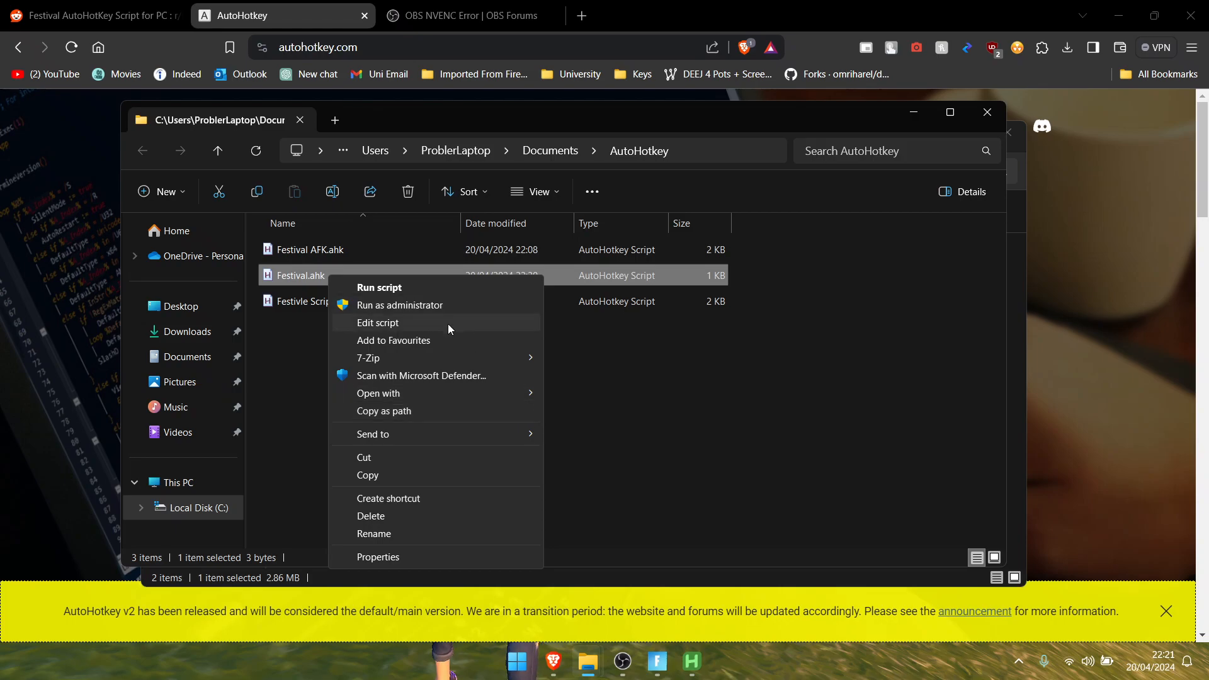
click(378, 323)
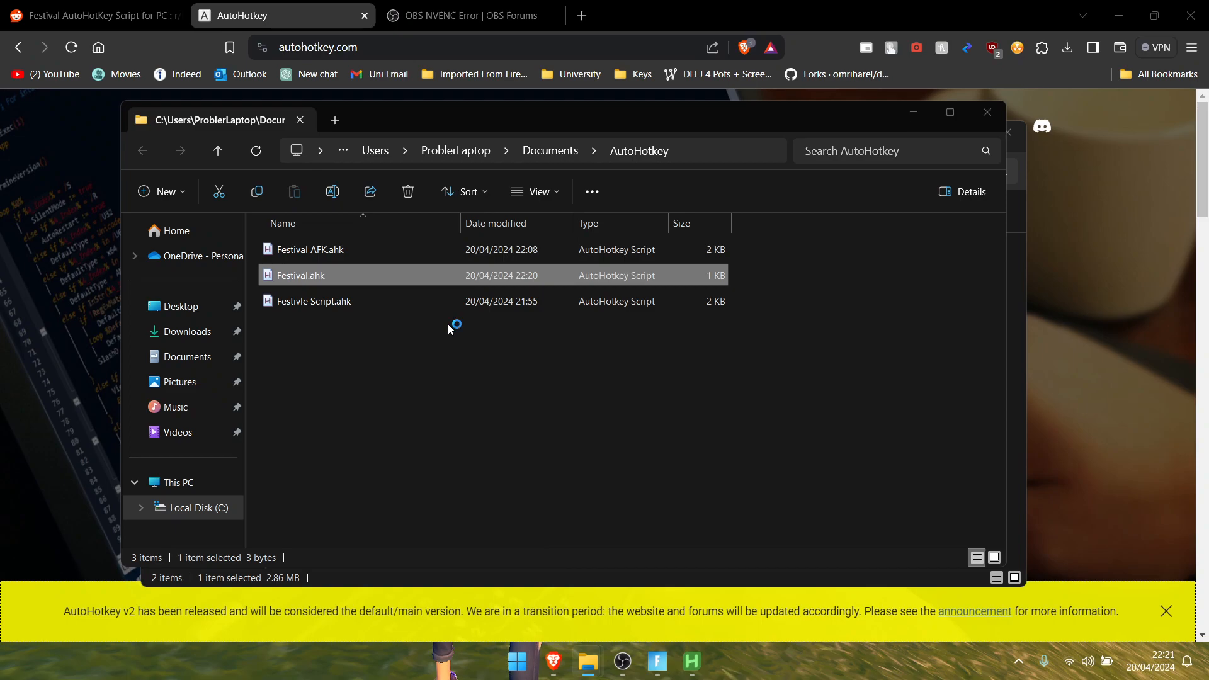
double_click(299, 275)
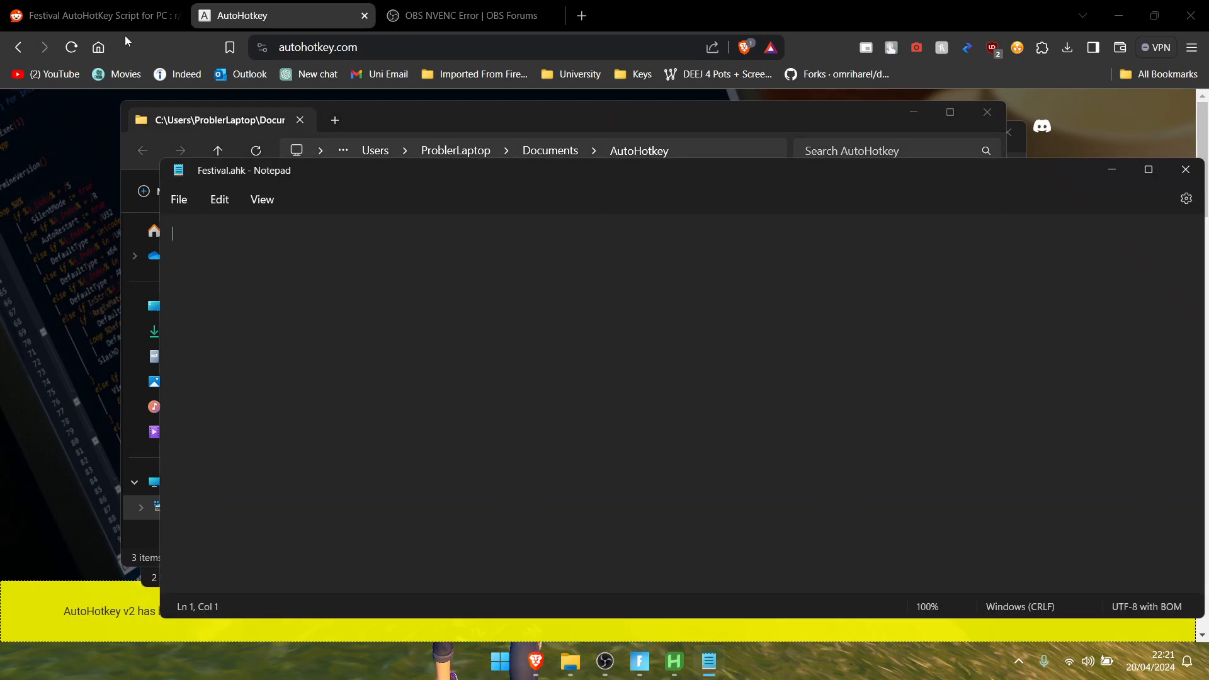
Step: Paste the Reddit emote script into Festival.ahk and set SetKeyDelay to 100 instead of 6000
click(92, 15)
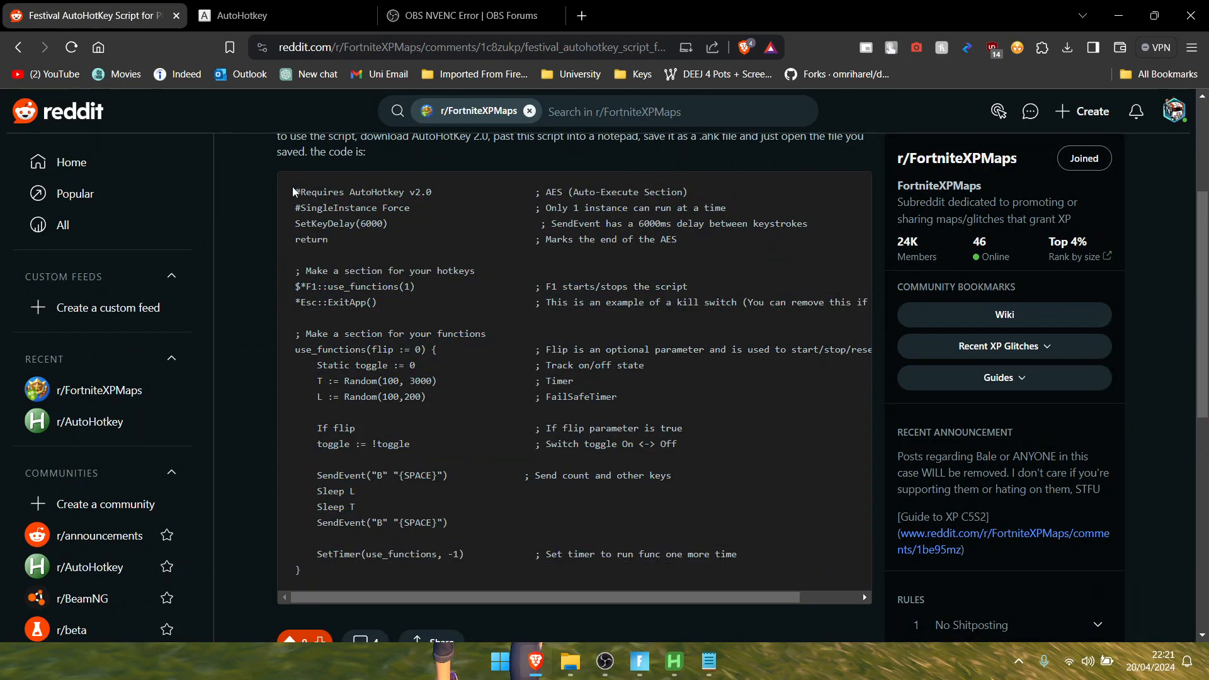
drag(294, 192, 301, 571)
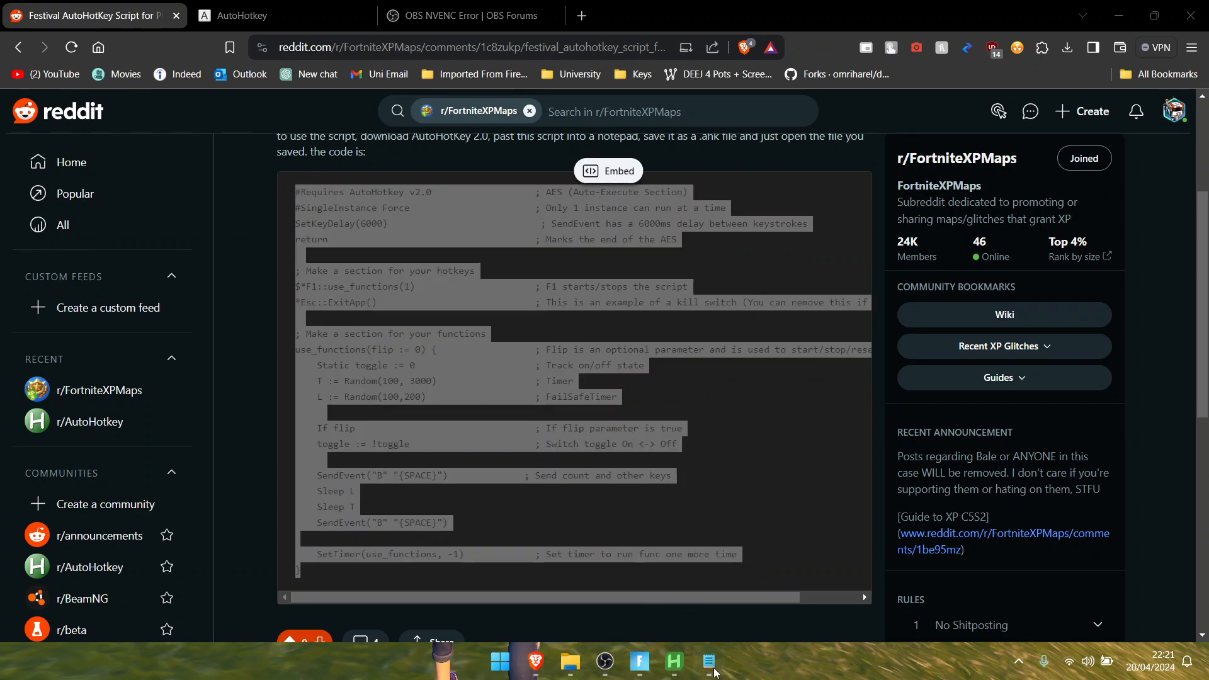
click(707, 662)
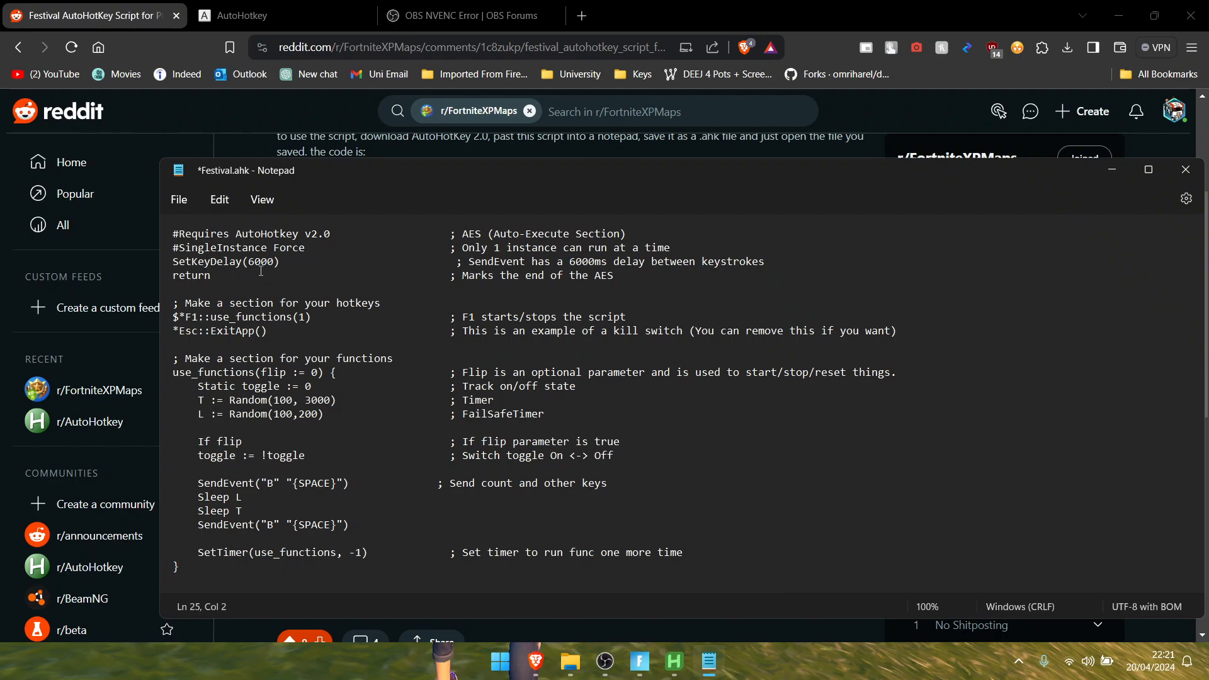
double_click(262, 262)
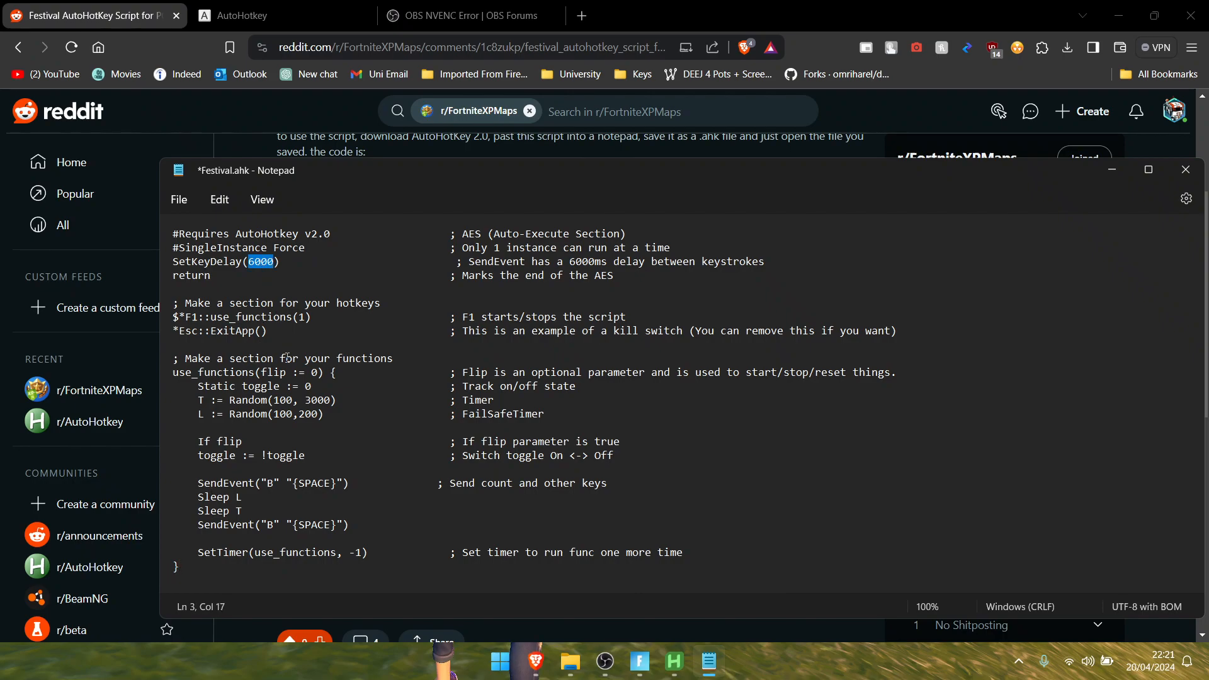
text(100)
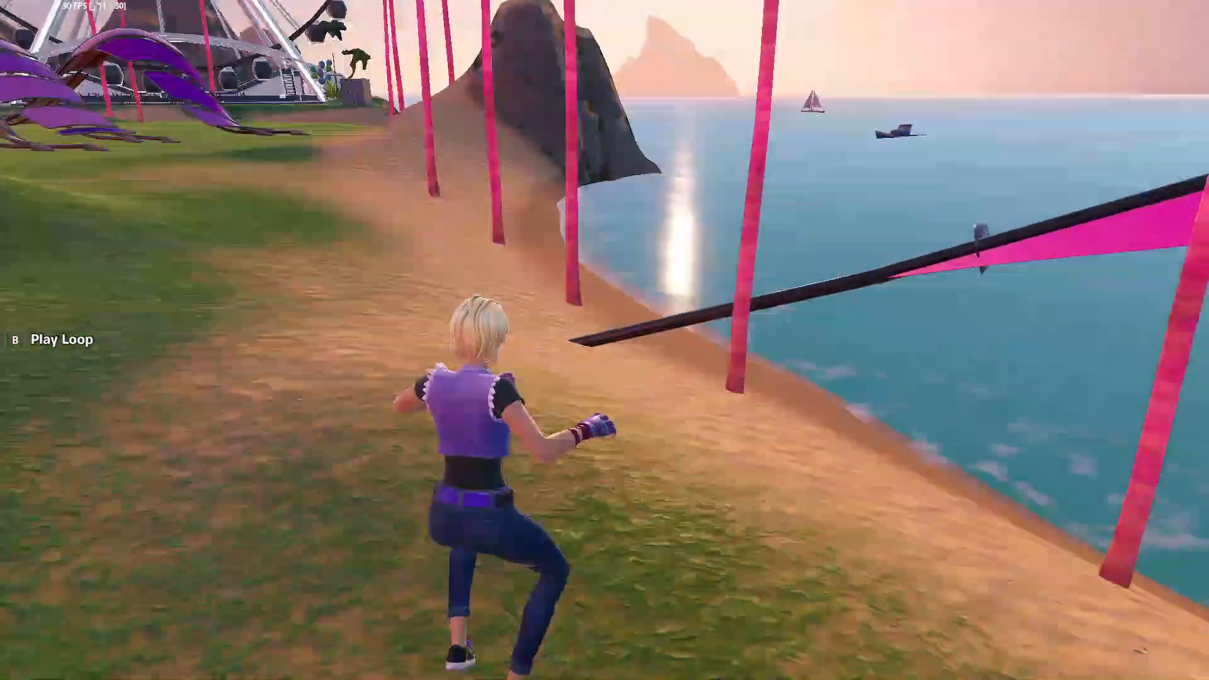
Step: Trigger the Festival.ahk hotkey in Fortnite so the character loops the emote
key(b)
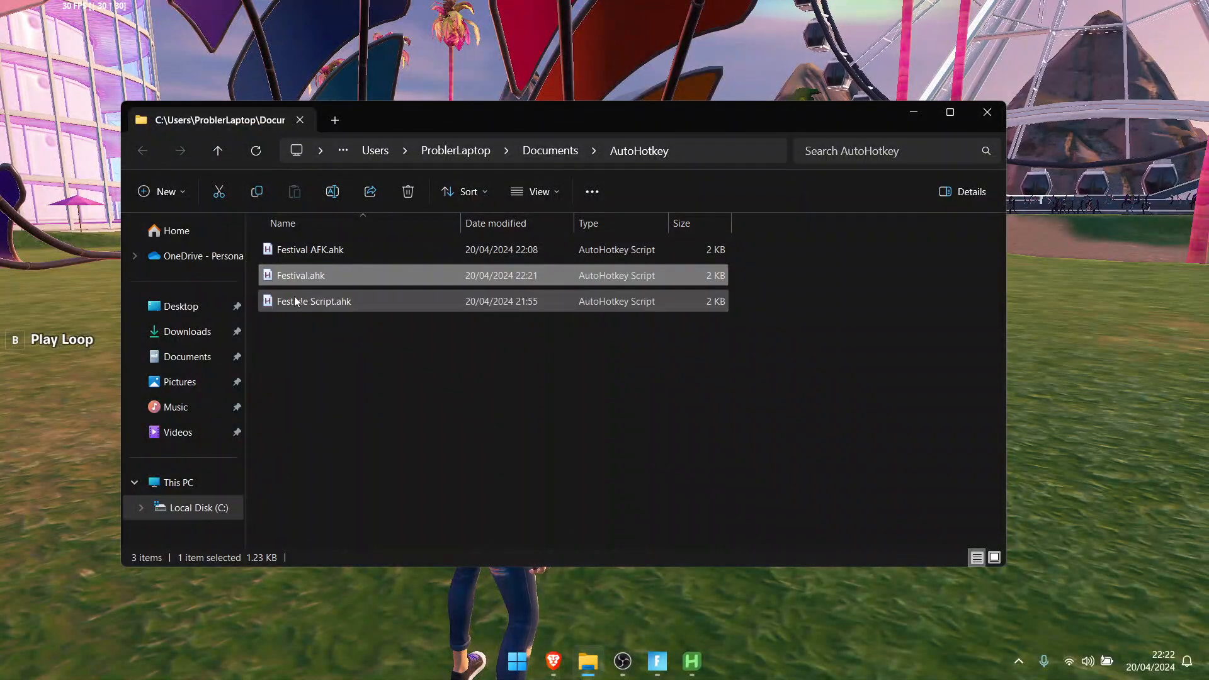
mouse_move(324, 277)
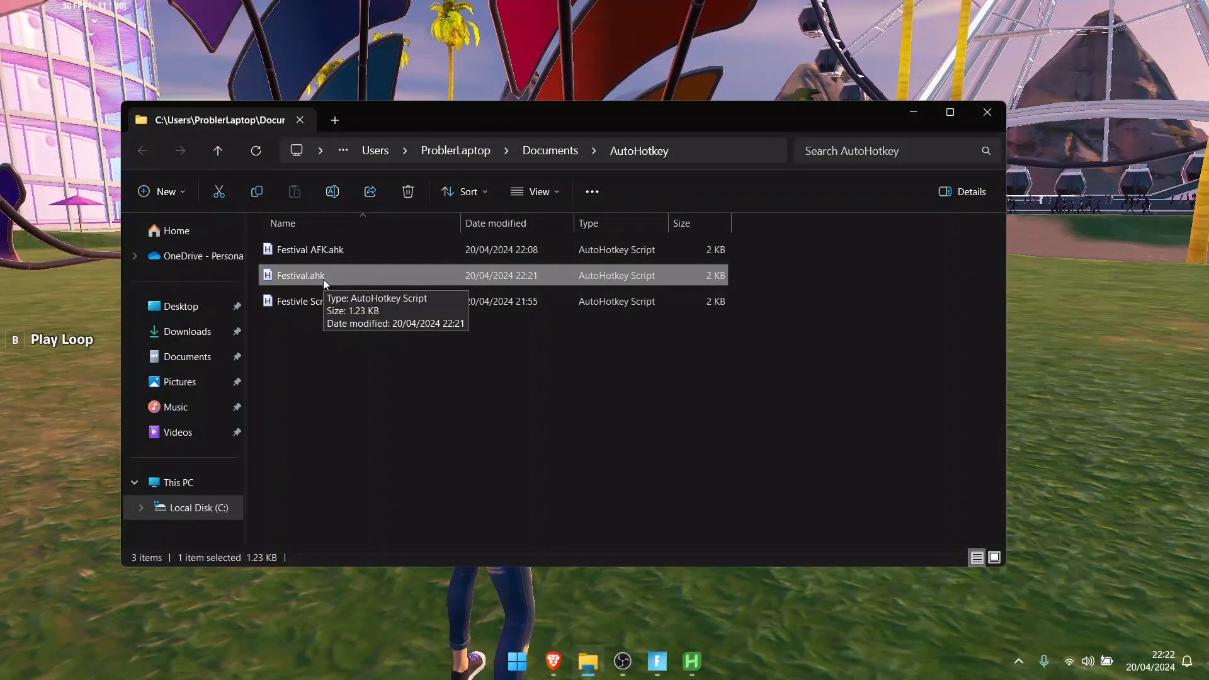
mouse_move(702, 519)
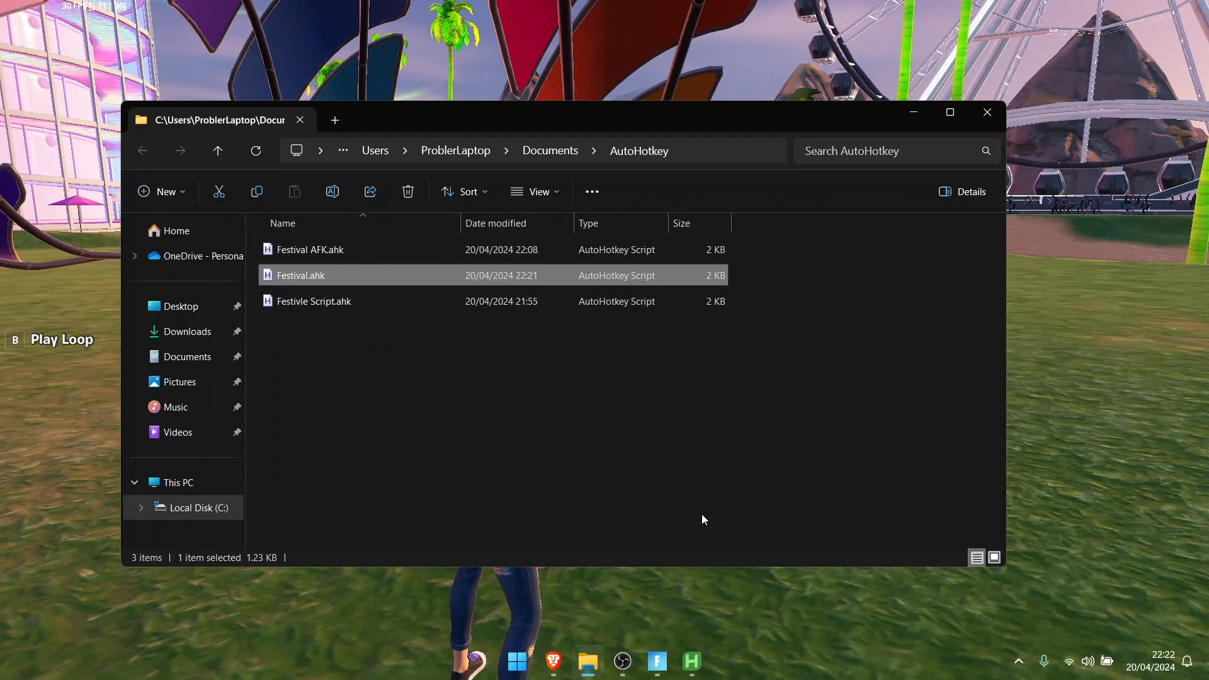
mouse_move(557, 301)
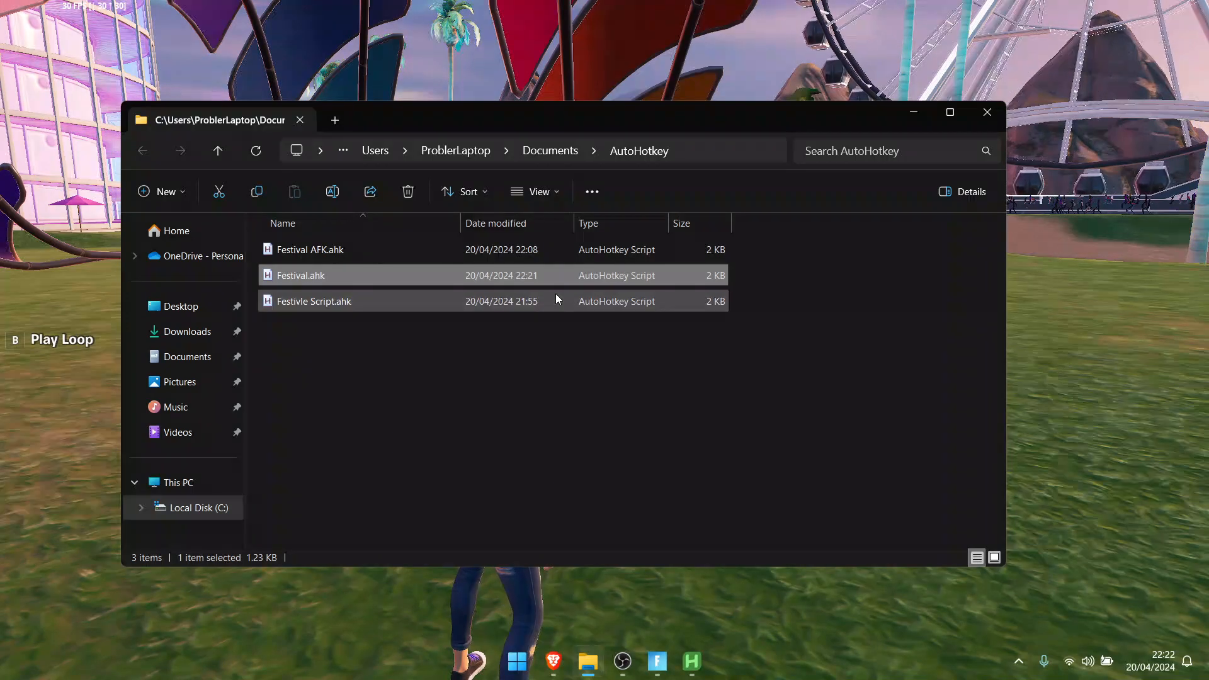
mouse_move(986, 112)
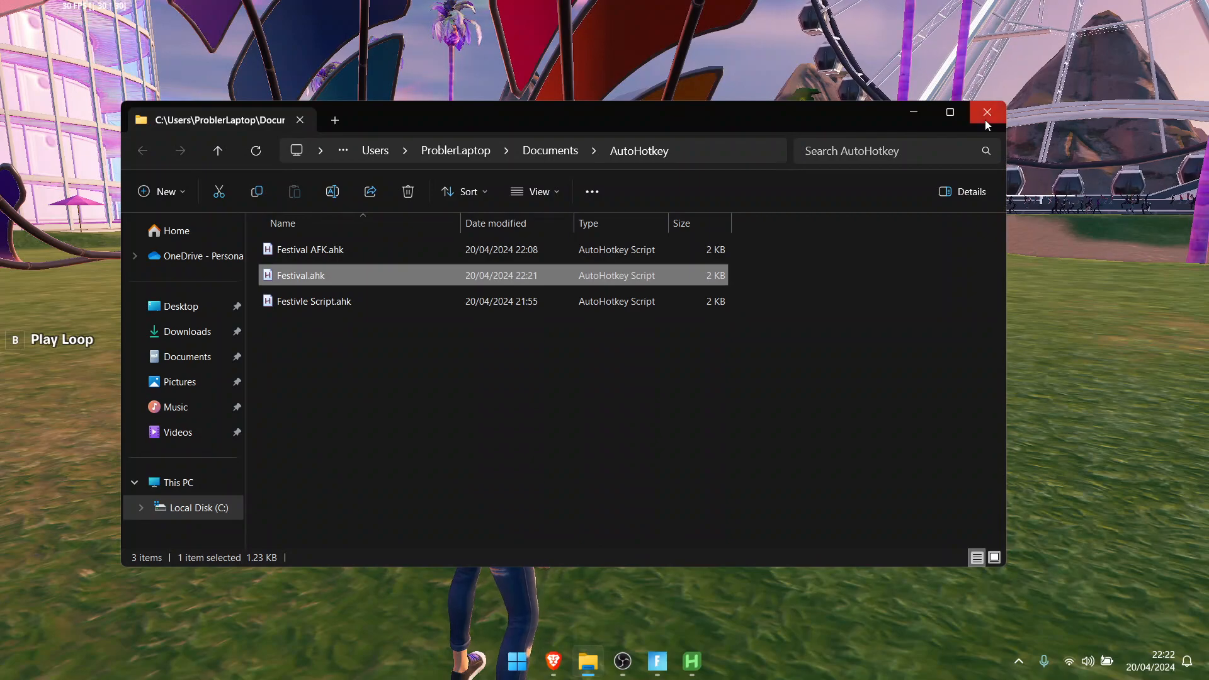